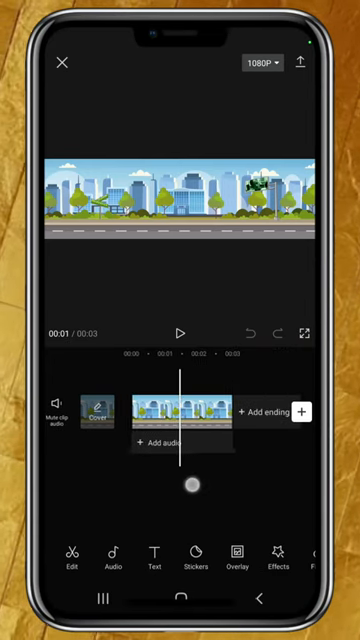
# Open the Overlay panel from the bottom toolbar.
pyautogui.click(185, 412)
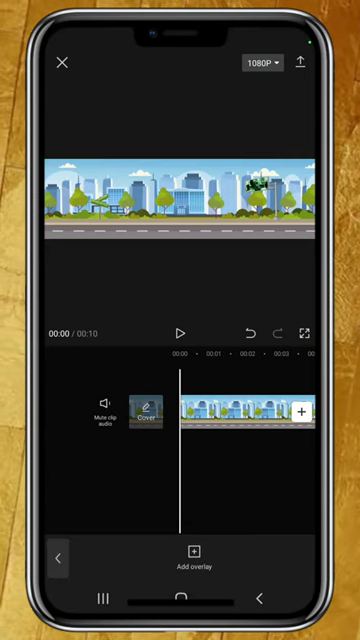
# Add the green-screen cartoon car video from Videos as an overlay clip.
pyautogui.click(192, 567)
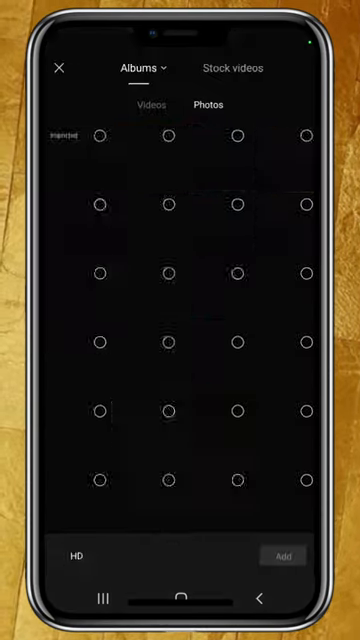
pyautogui.click(150, 101)
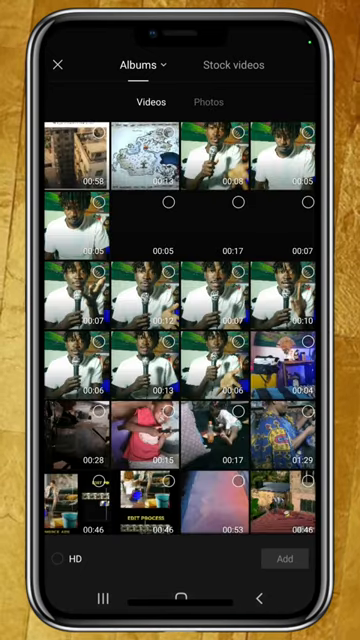
pyautogui.scroll(-3)
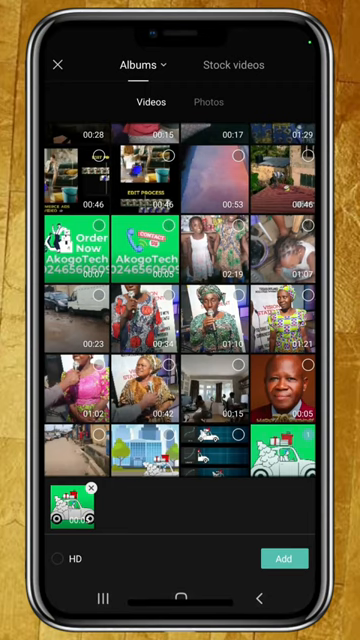
pyautogui.click(287, 558)
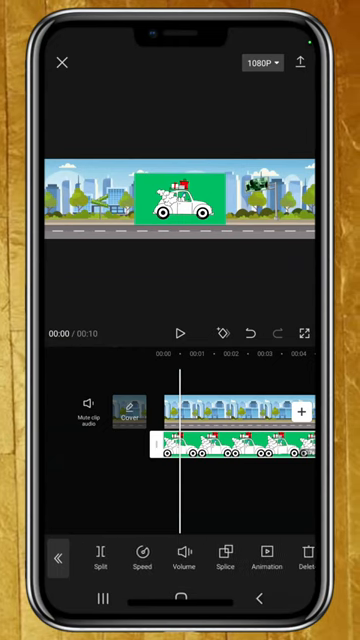
# Chroma-key the car clip's green with the color picker at about 13 intensity.
pyautogui.click(268, 560)
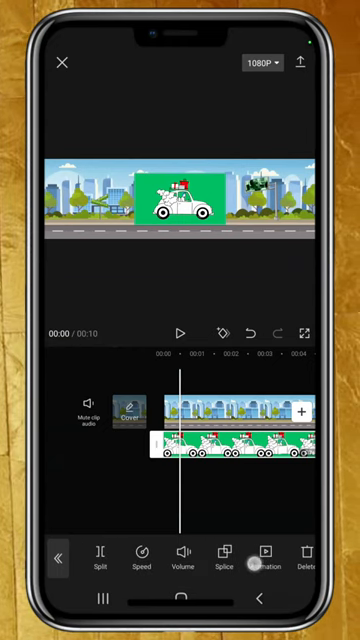
pyautogui.click(255, 560)
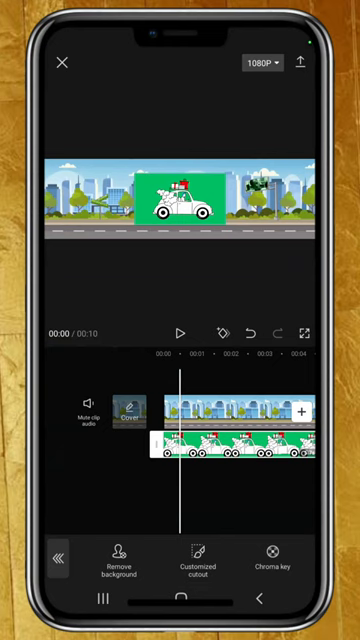
pyautogui.click(270, 560)
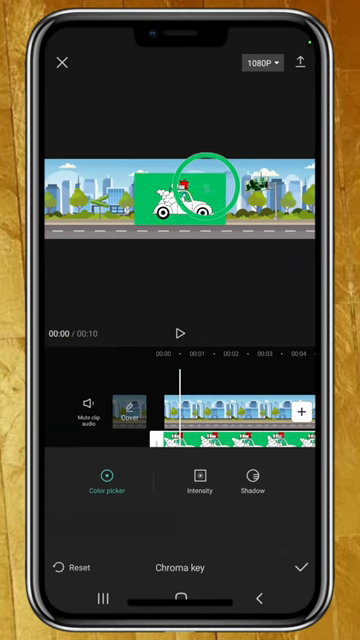
pyautogui.click(199, 482)
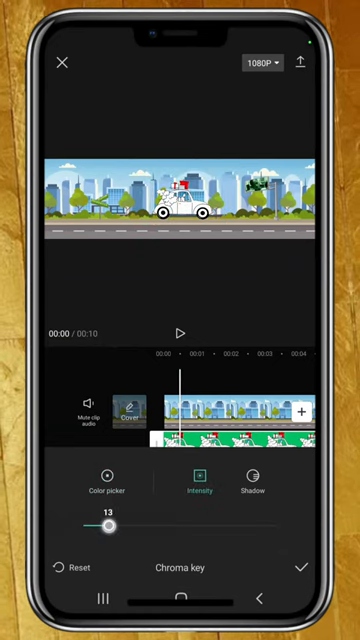
pyautogui.moveTo(104, 526); pyautogui.dragTo(108, 526)
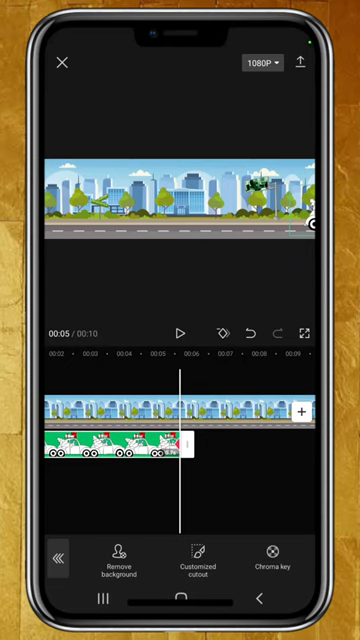
# Trim the street clip to 00:05 and export the video.
pyautogui.click(181, 332)
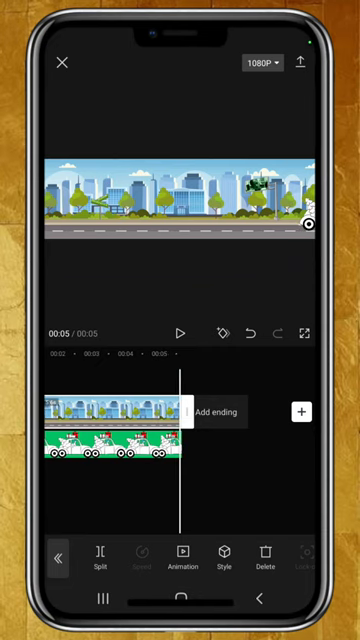
pyautogui.click(308, 62)
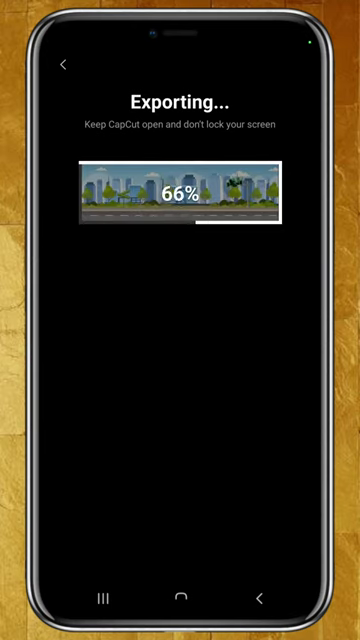